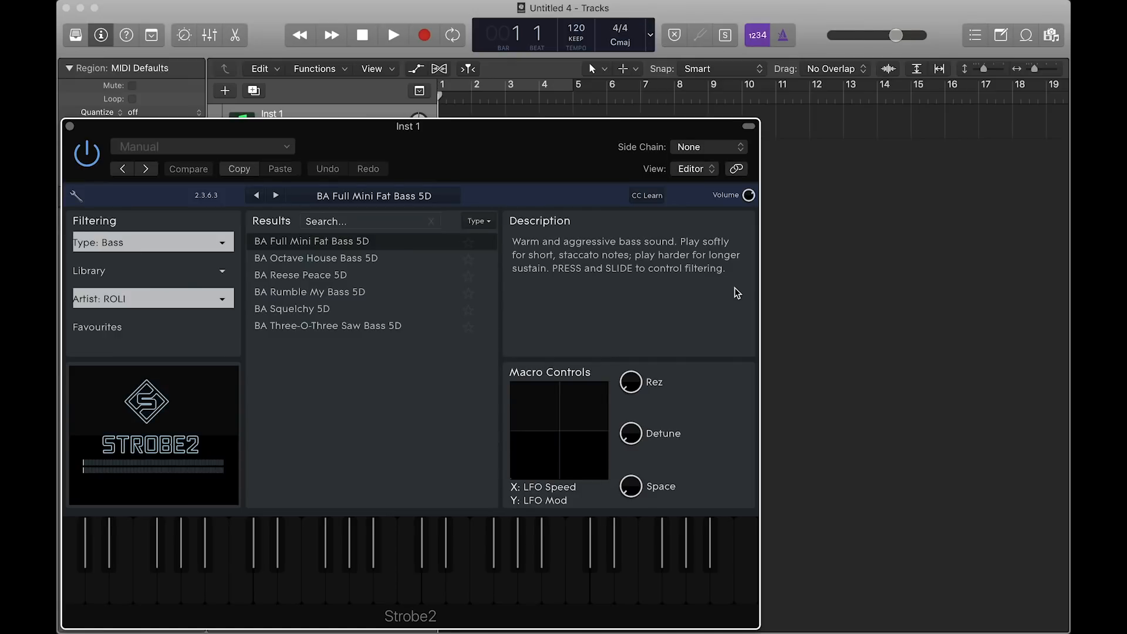
# - Clear the Bass type and ROLI artist filters in the Strobe2 preset browser
pyautogui.click(523, 466)
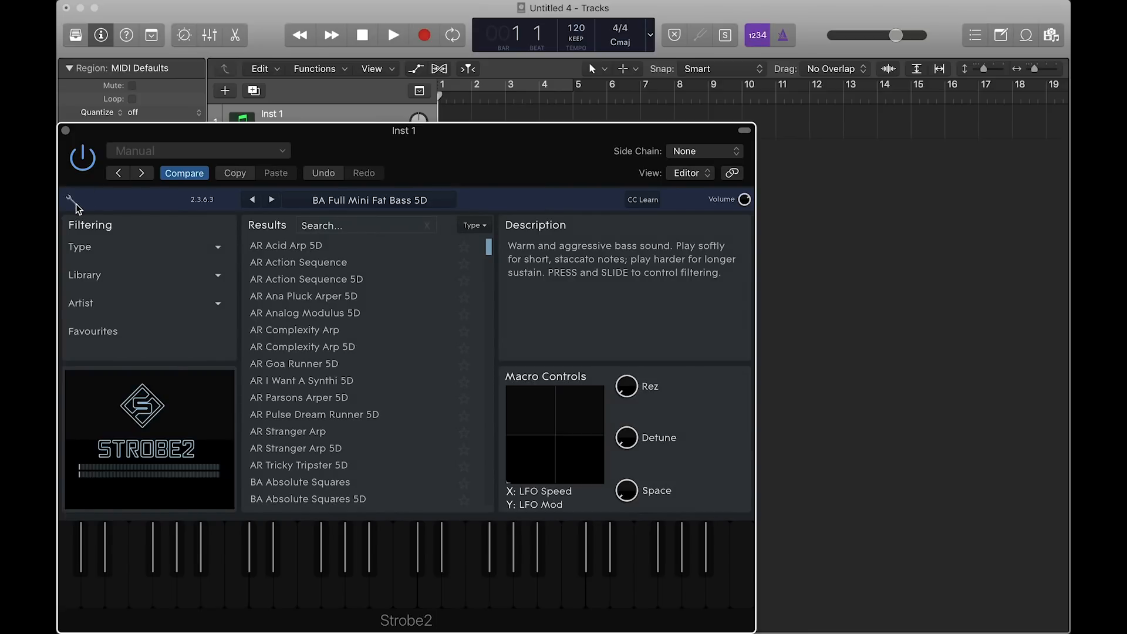
# - Shrink the Strobe2 window via magnification settings and start recording a bass line on Inst 1
pyautogui.click(56, 200)
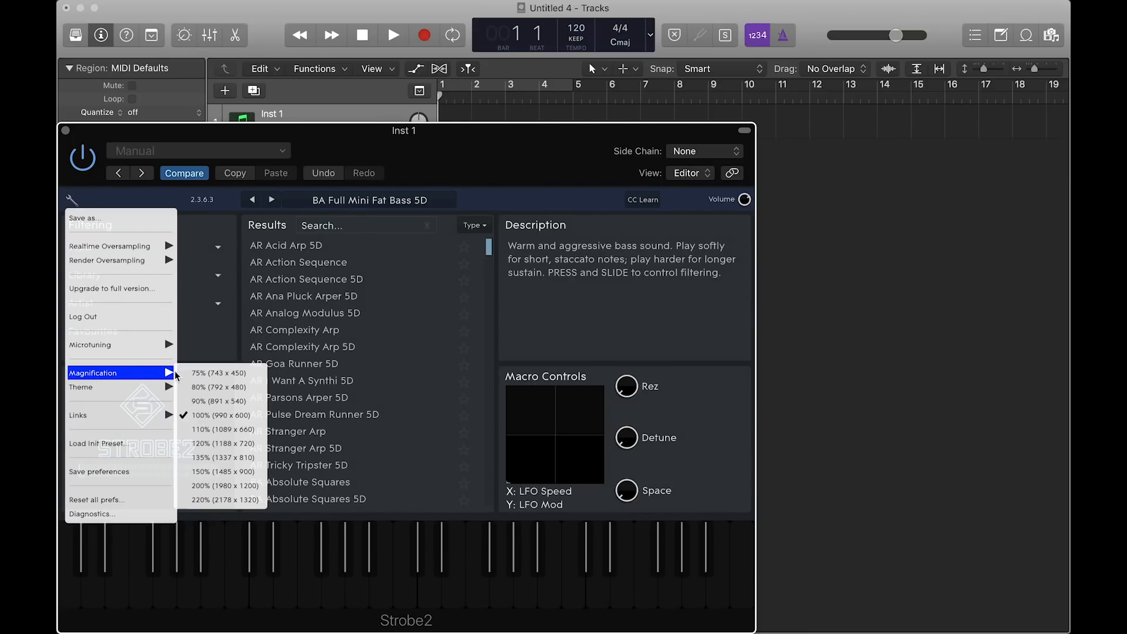
pyautogui.click(219, 401)
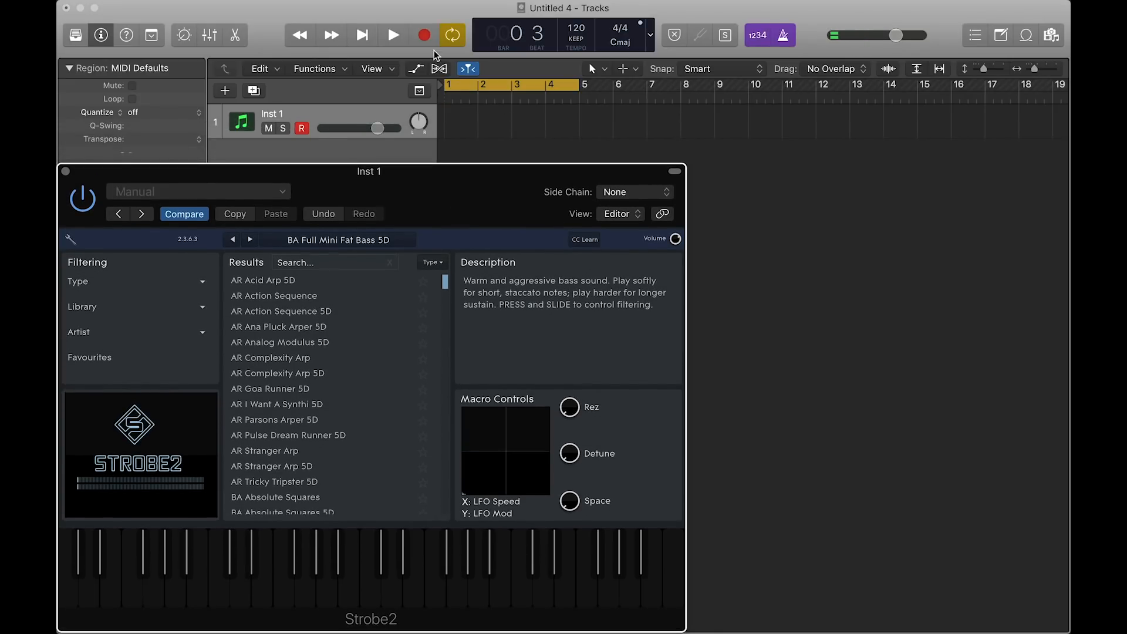
pyautogui.click(390, 35)
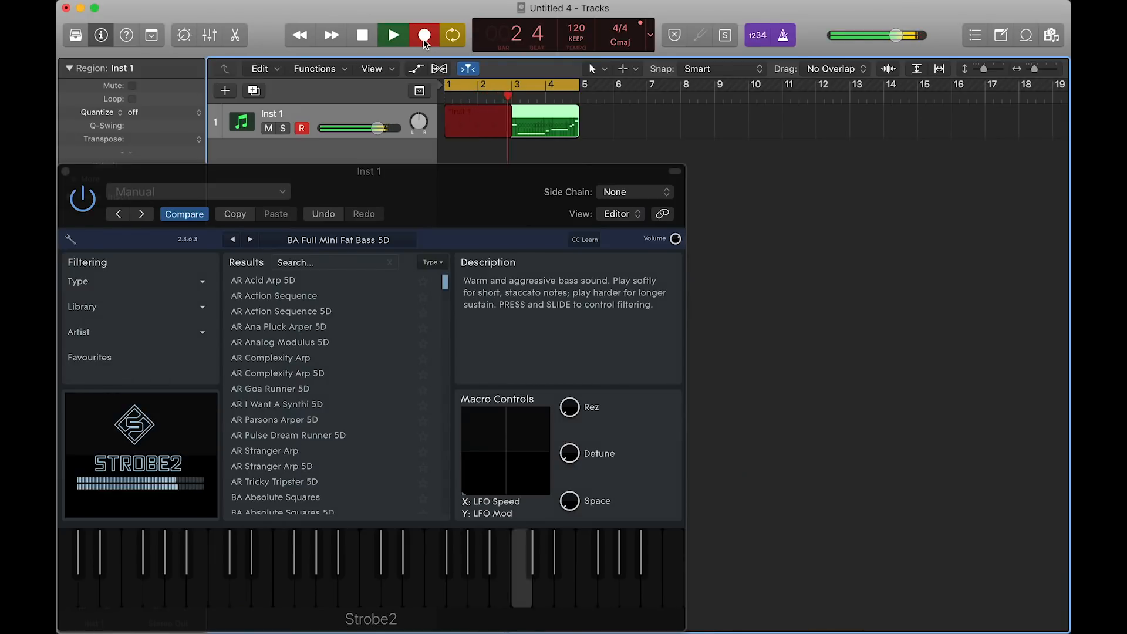
# - Stop recording to finish the MIDI bass region on Inst 1 over bars 1–5
pyautogui.click(389, 34)
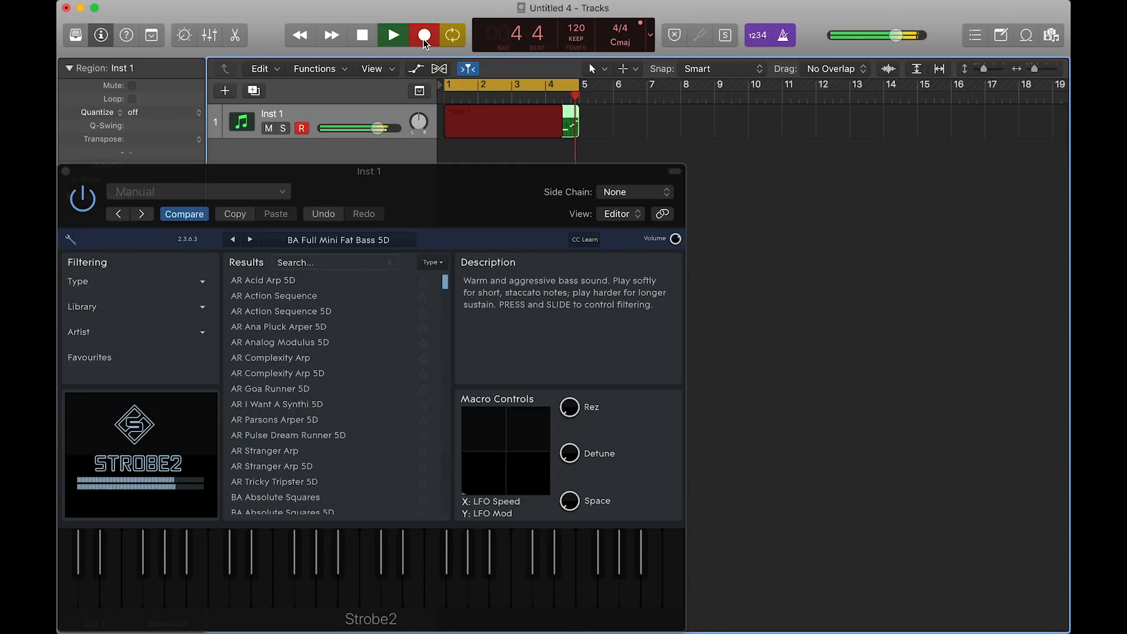
pyautogui.click(389, 34)
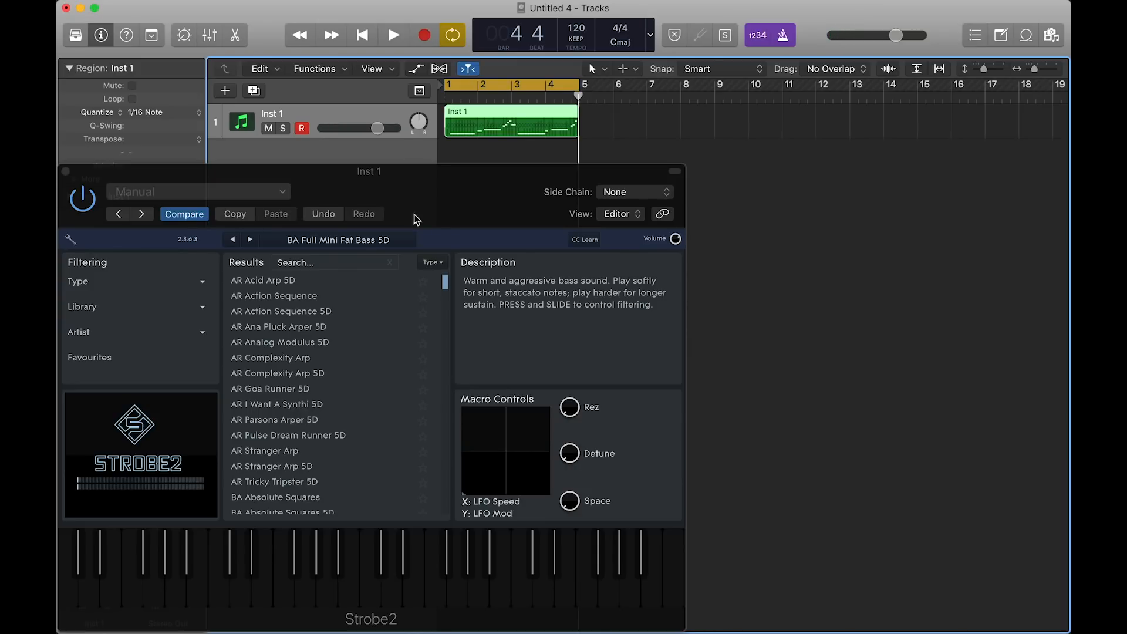
pyautogui.moveTo(550, 377)
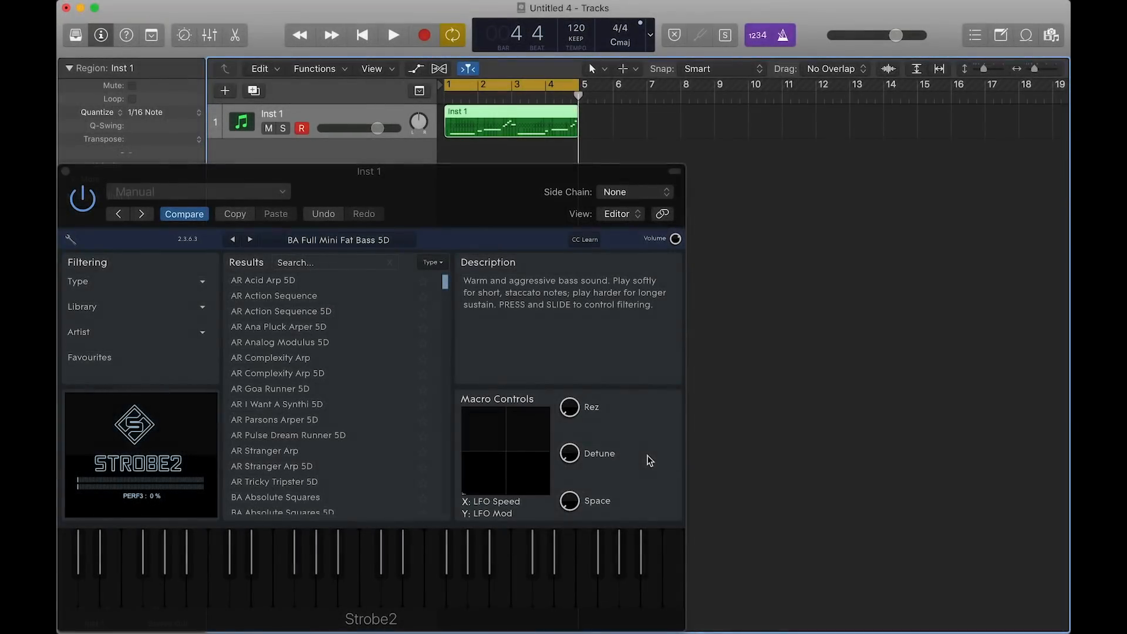
# - Return the playhead to bar 1 and record a new pass over the bass region
pyautogui.click(390, 34)
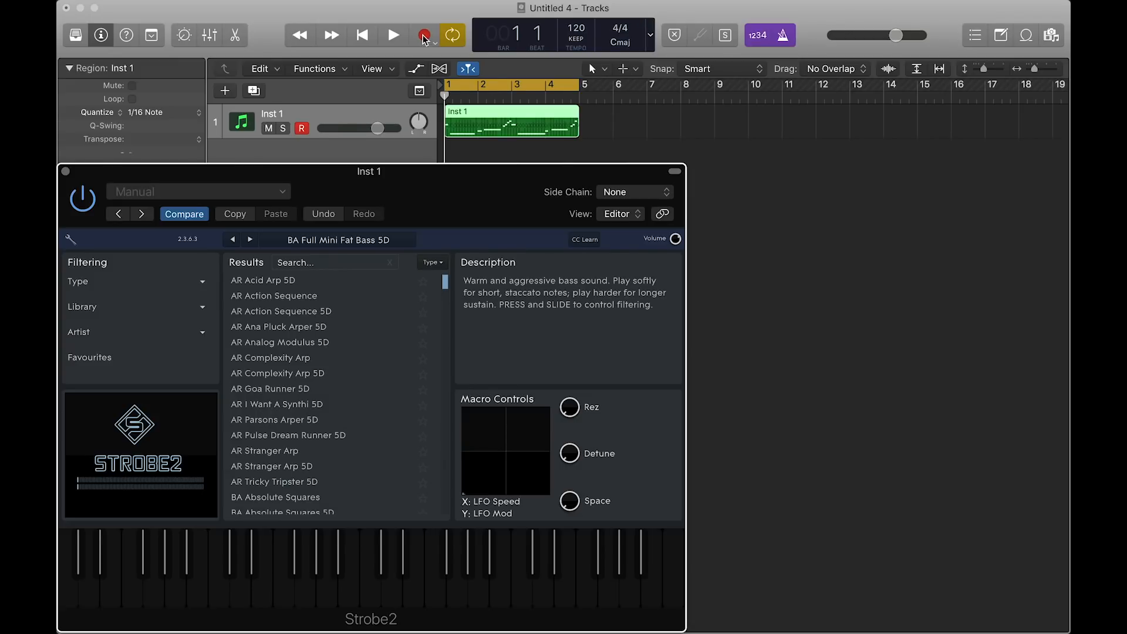
pyautogui.click(422, 34)
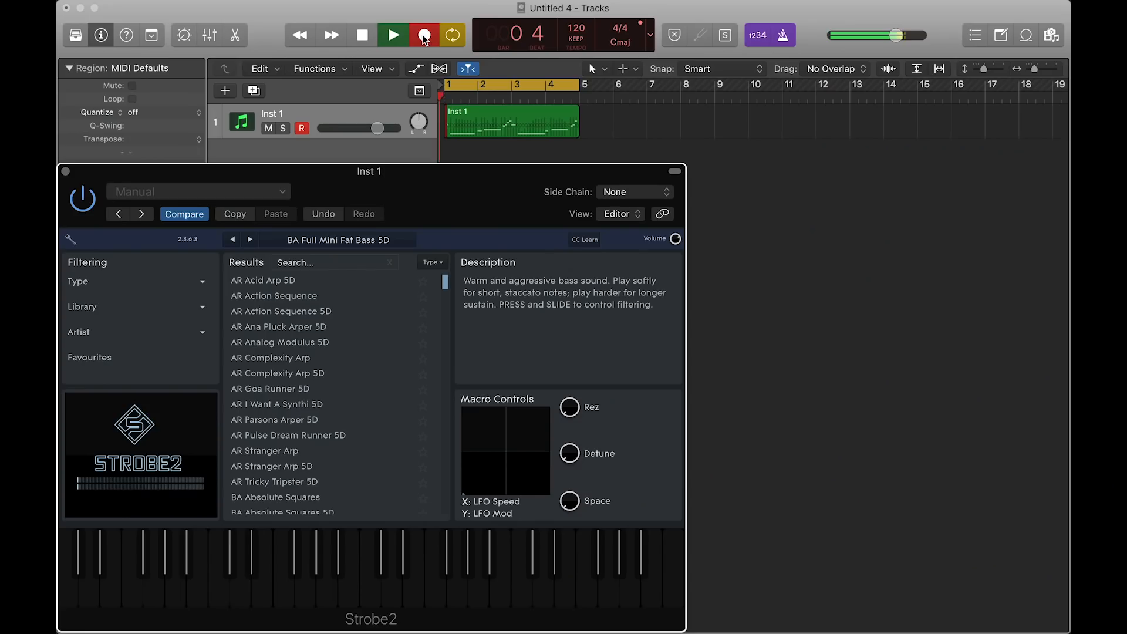